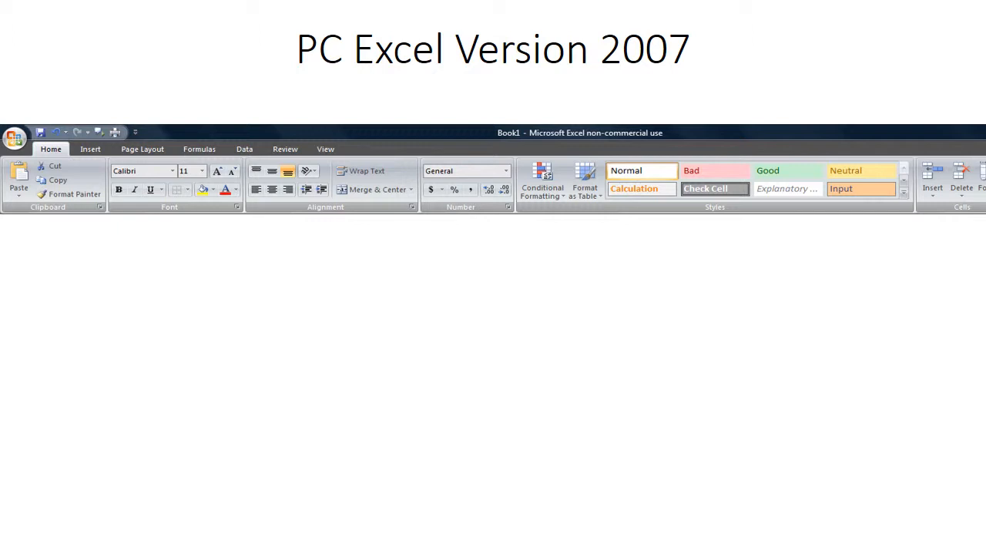
{"action": "mouse_move", "coordinate": [50, 149]}
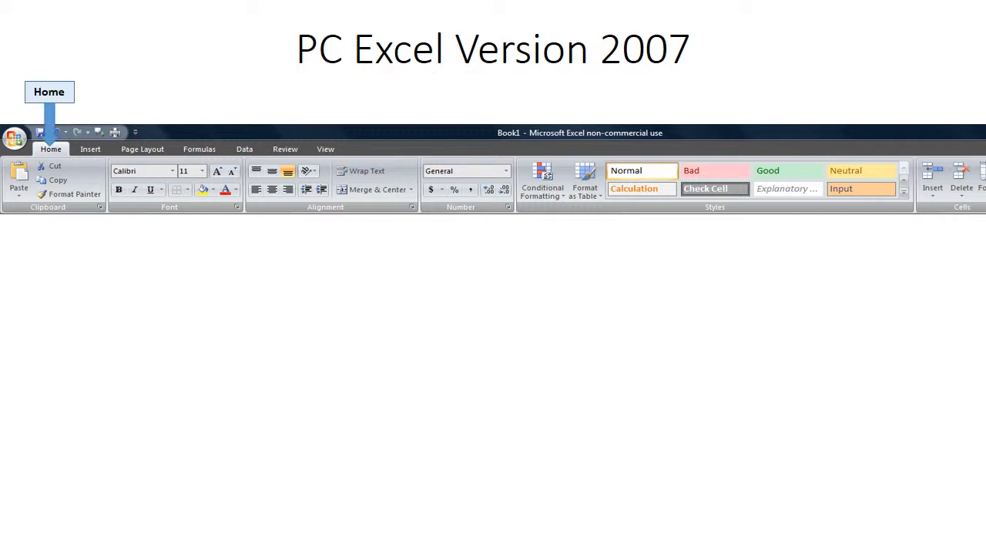